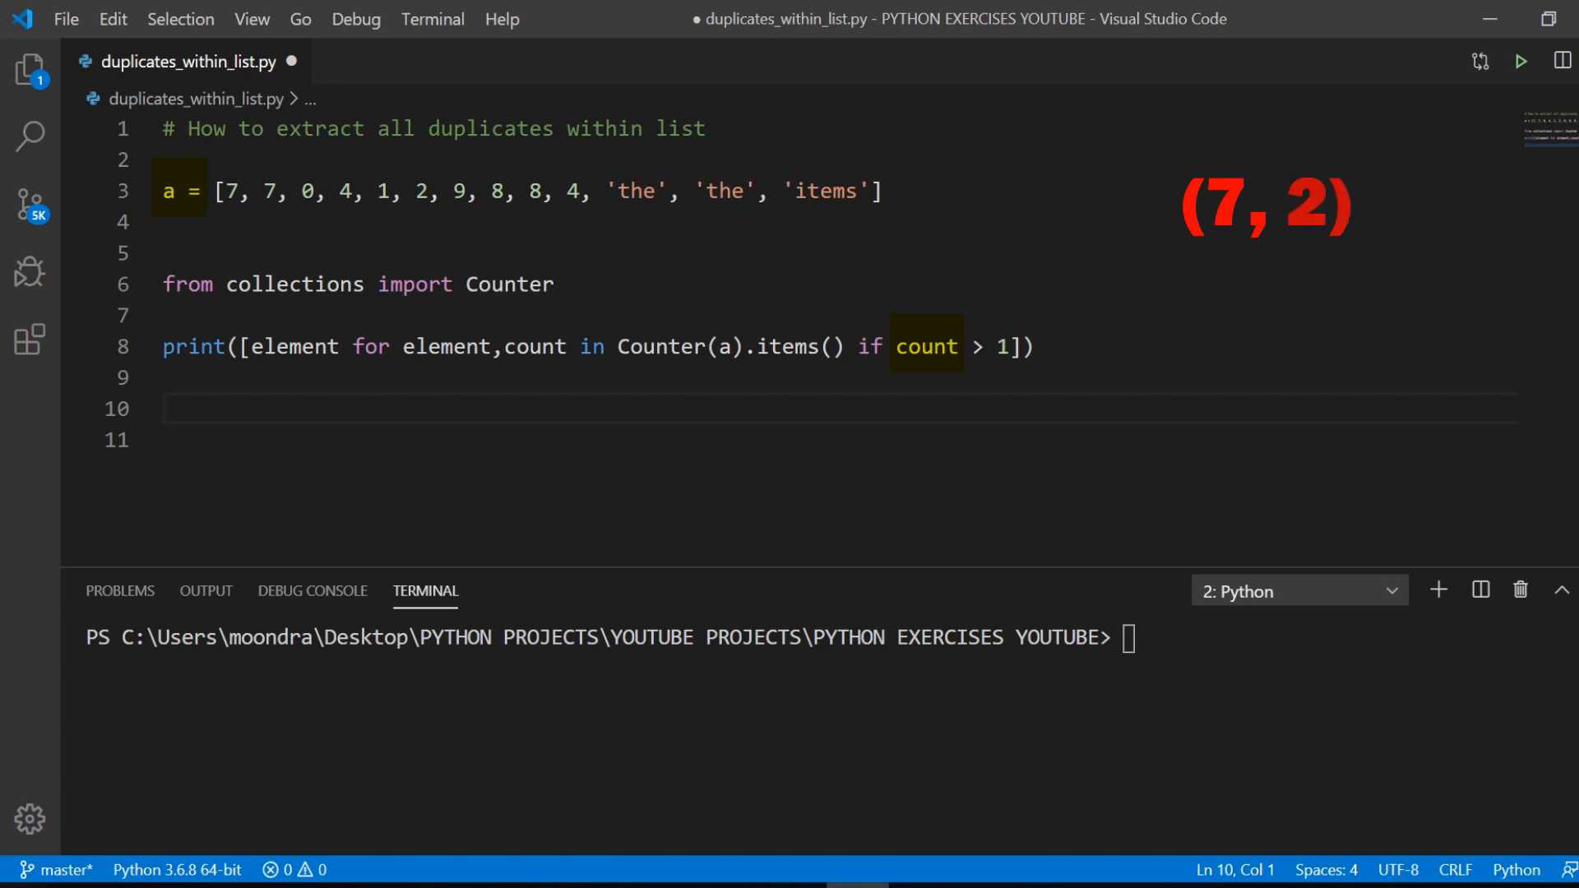
Run the duplicates script so the terminal prints [7, 4, 8, 'the'], then restore the terminal size.
left_click(166, 408)
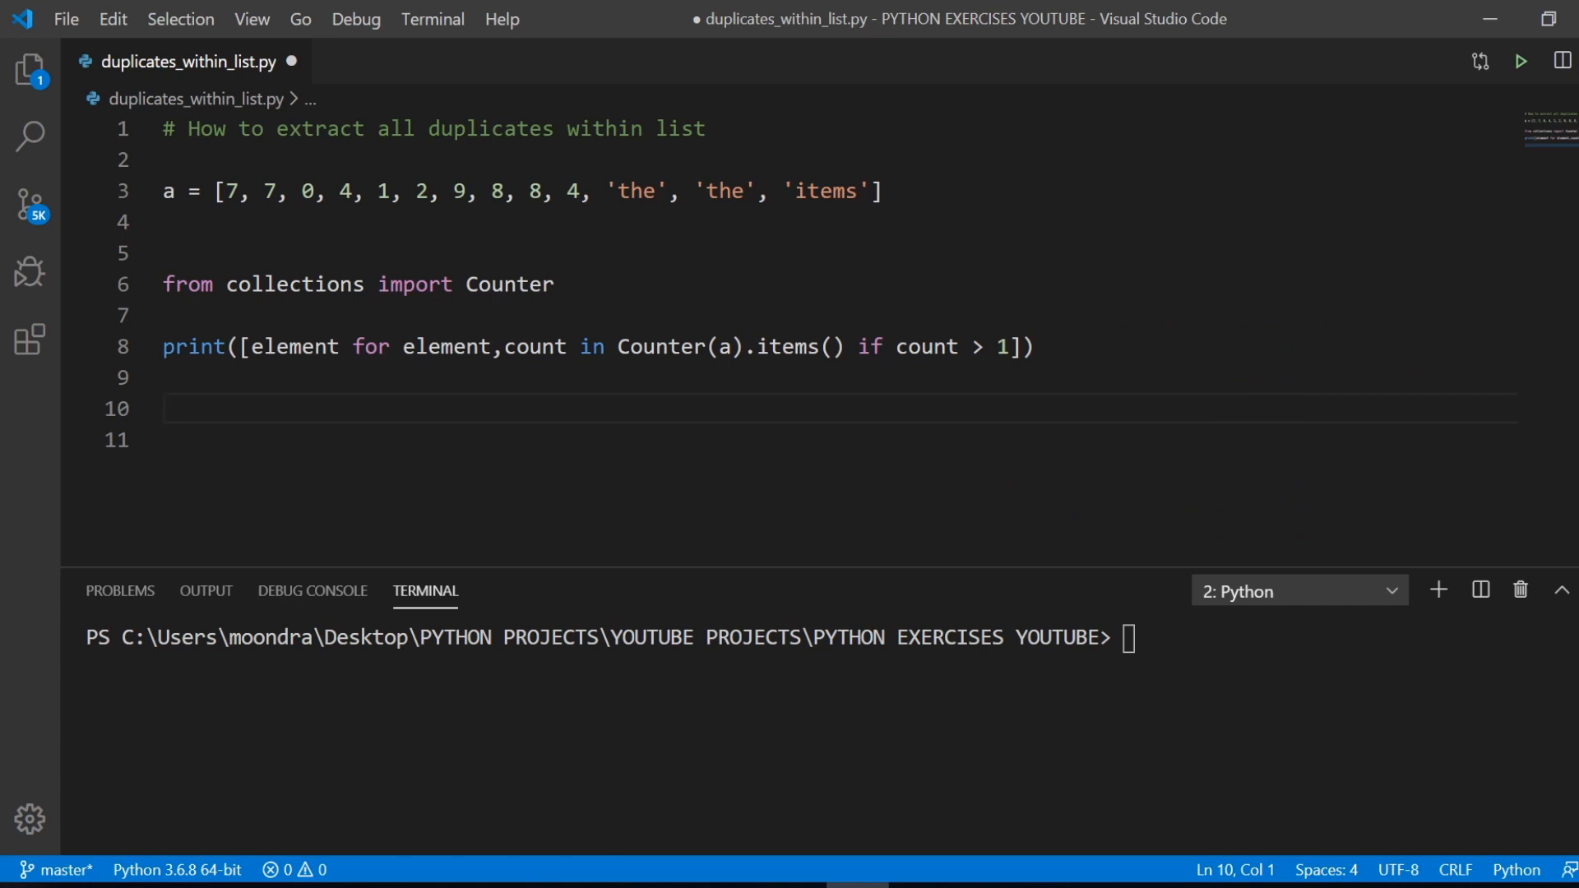
left_click(1520, 61)
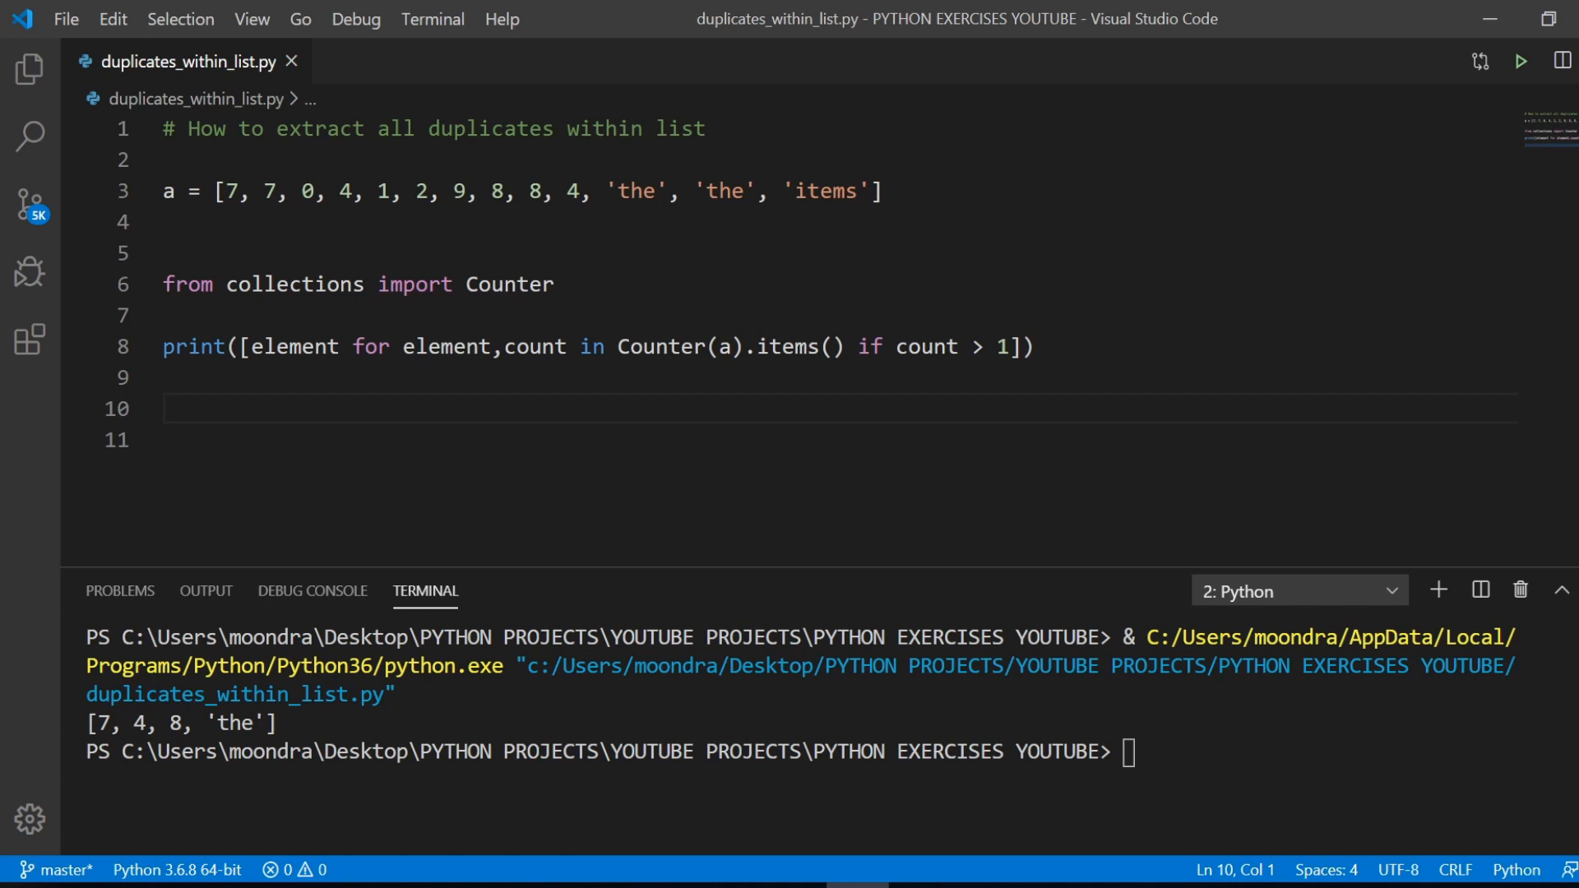
mouse_move(1081, 565)
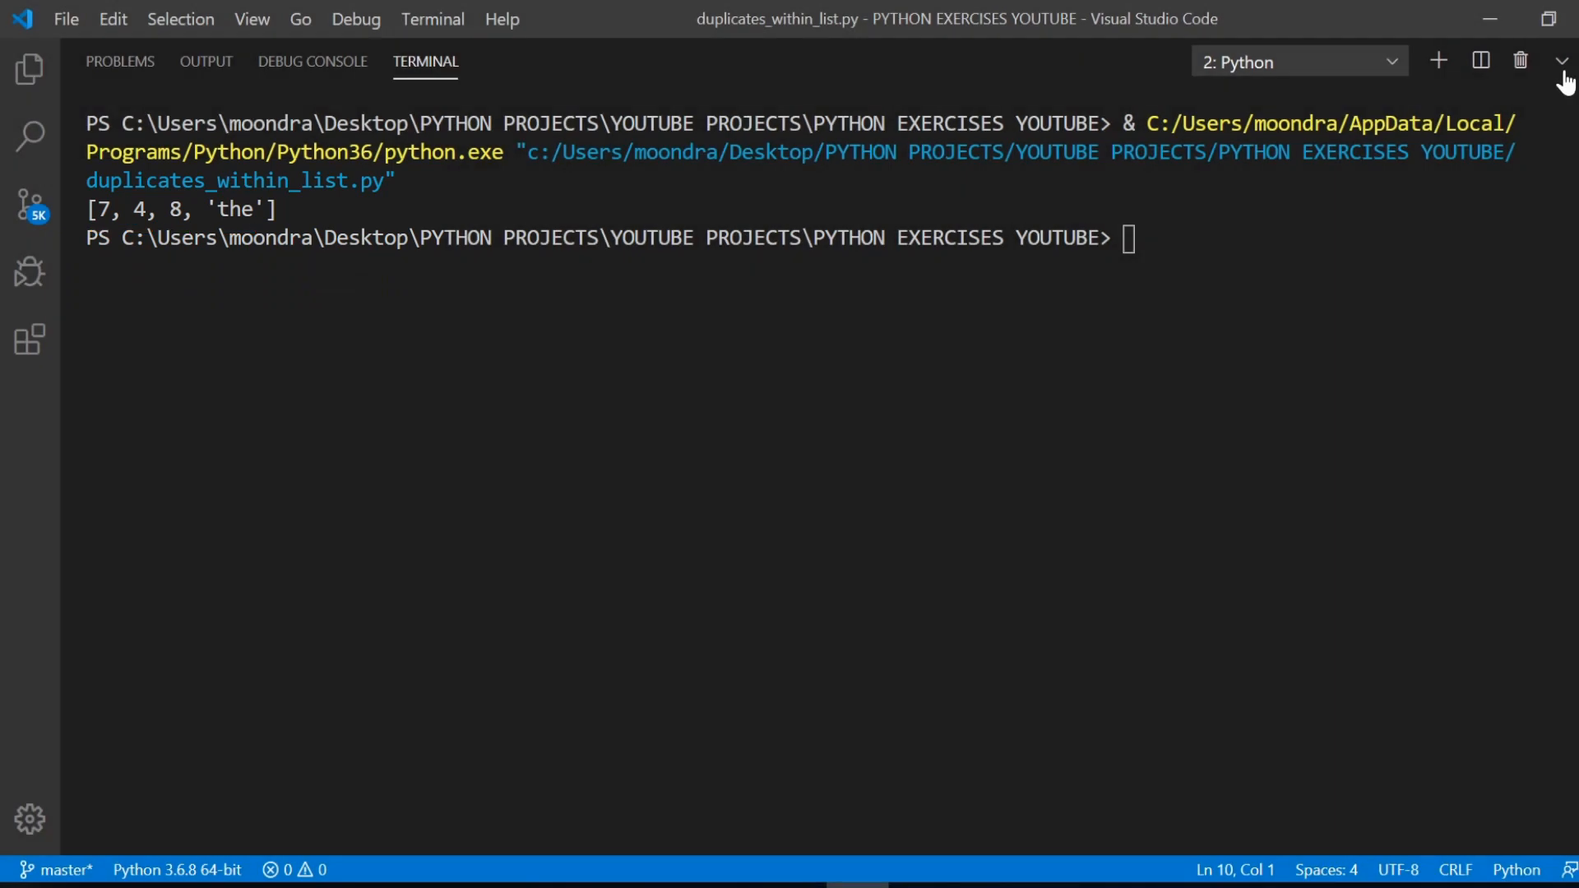
left_click(1563, 61)
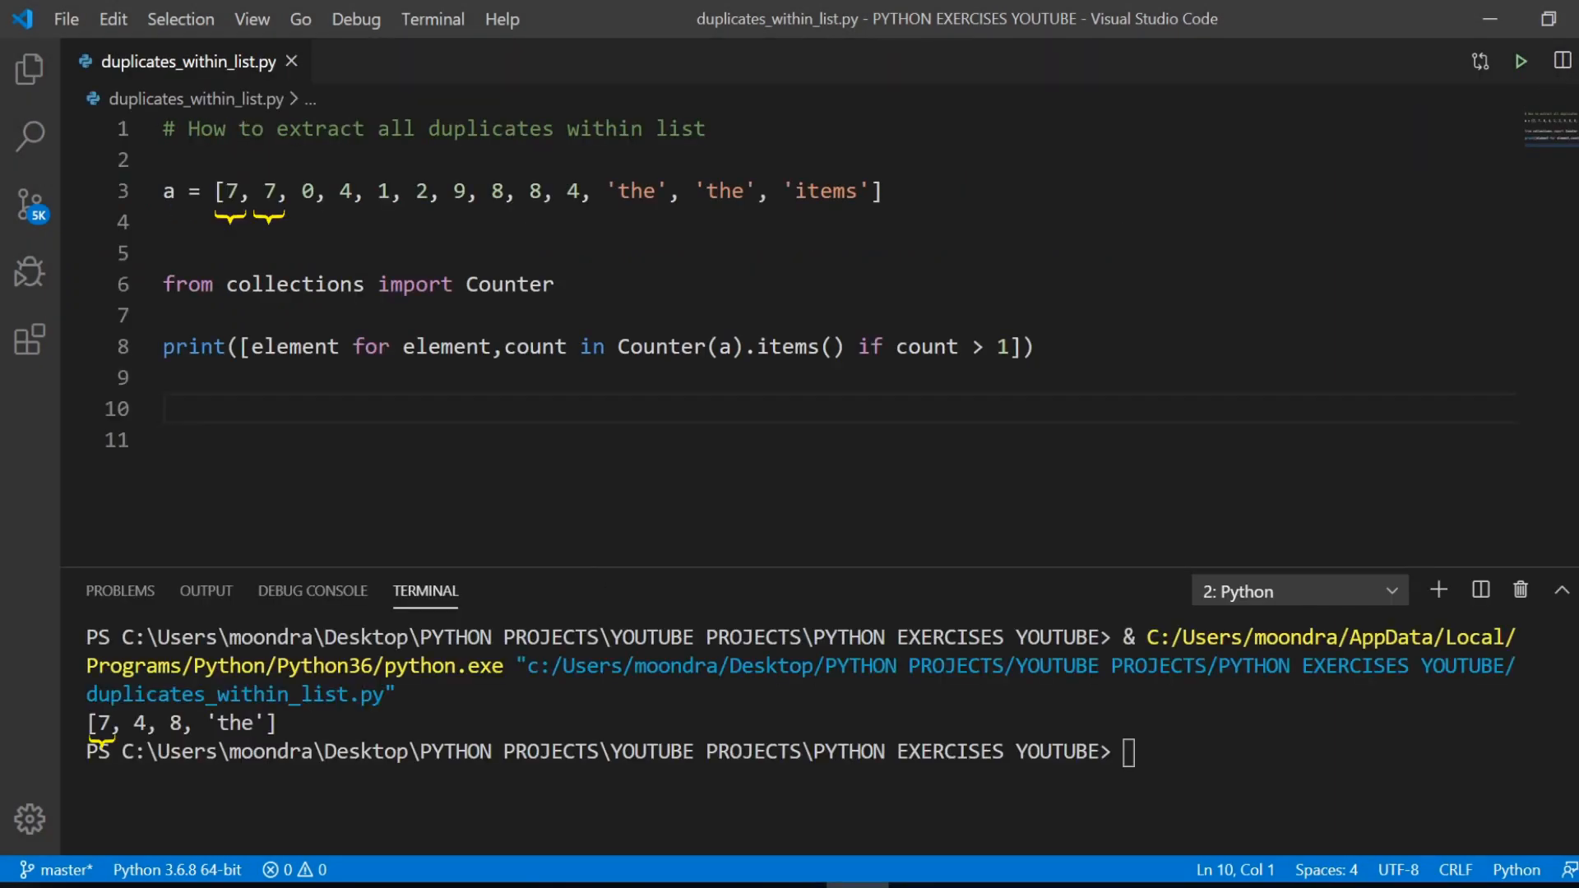